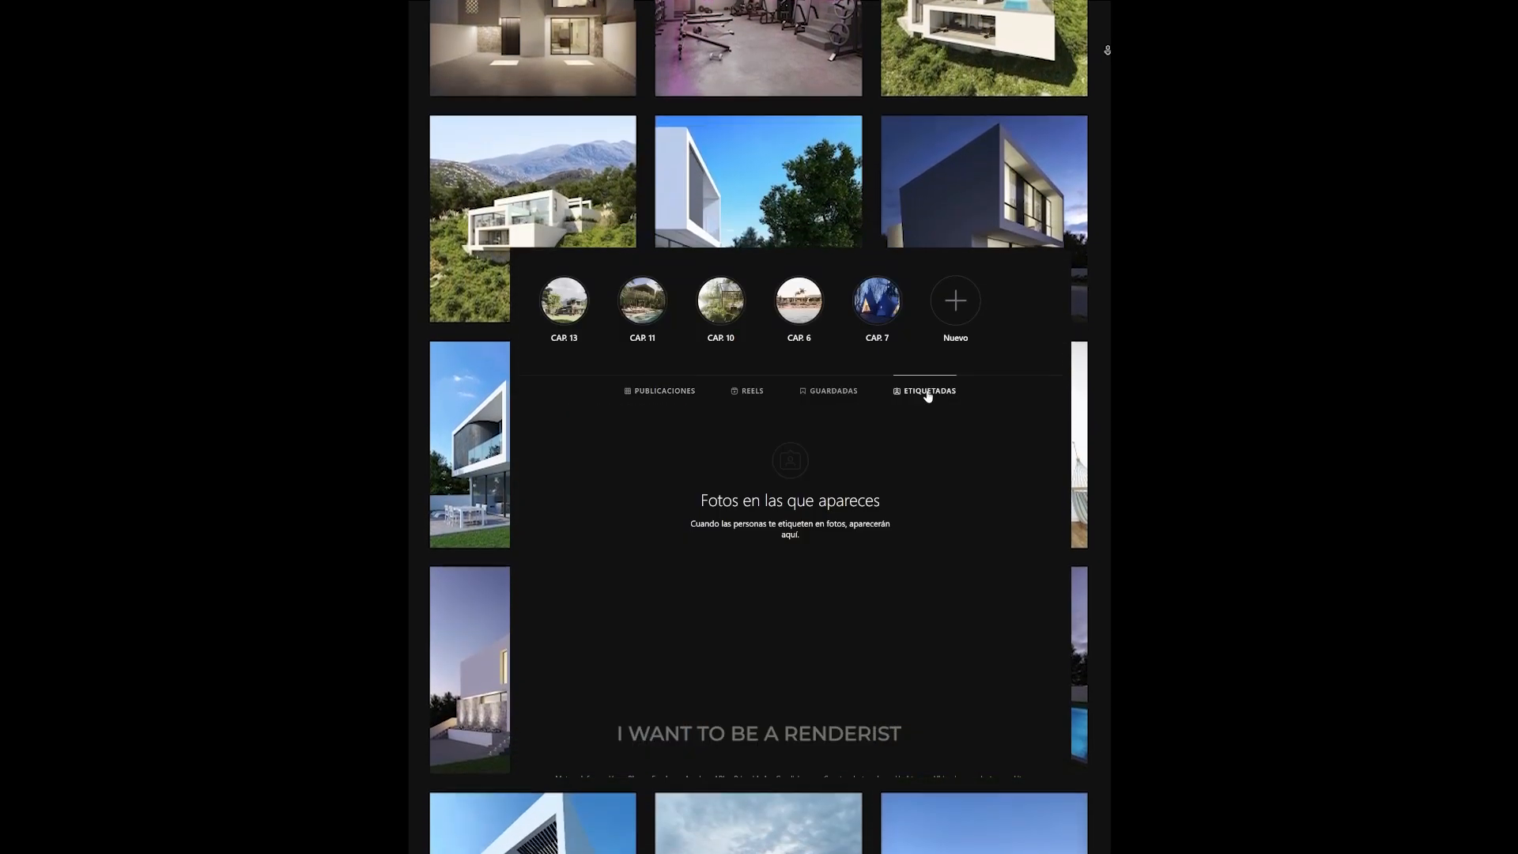
Step: Scroll the Instagram profile down to its empty tagged-photos section
{"action": "scroll", "scroll_direction": "down", "scroll_amount": 3}
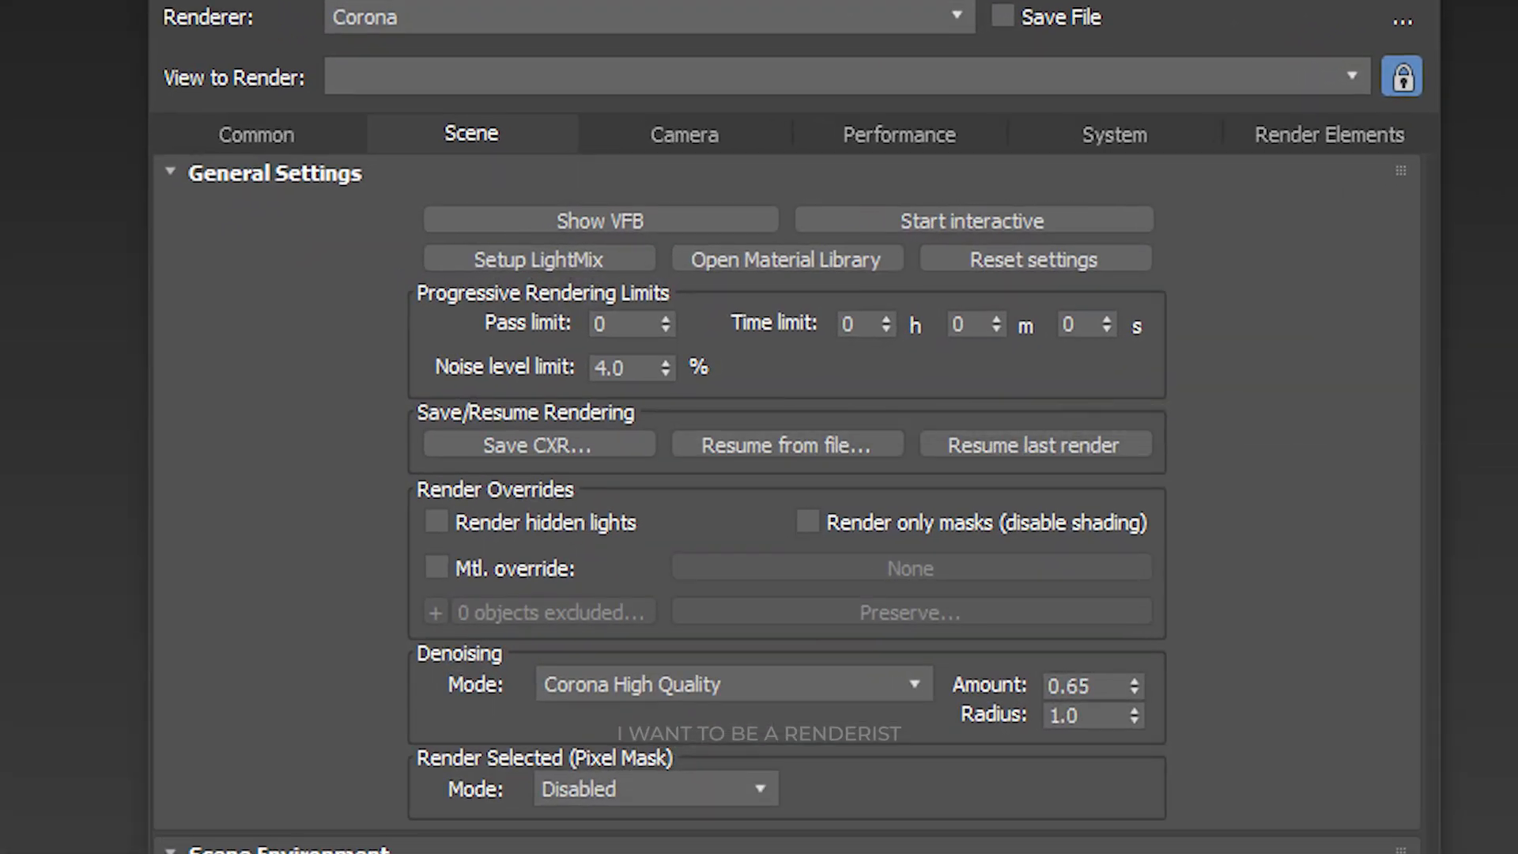
Step: Show the Corona 9 Render Elements list with Direct, Reflect, Refract and CMasking_ID passes enabled
{"action": "left_click", "coordinate": [1328, 134]}
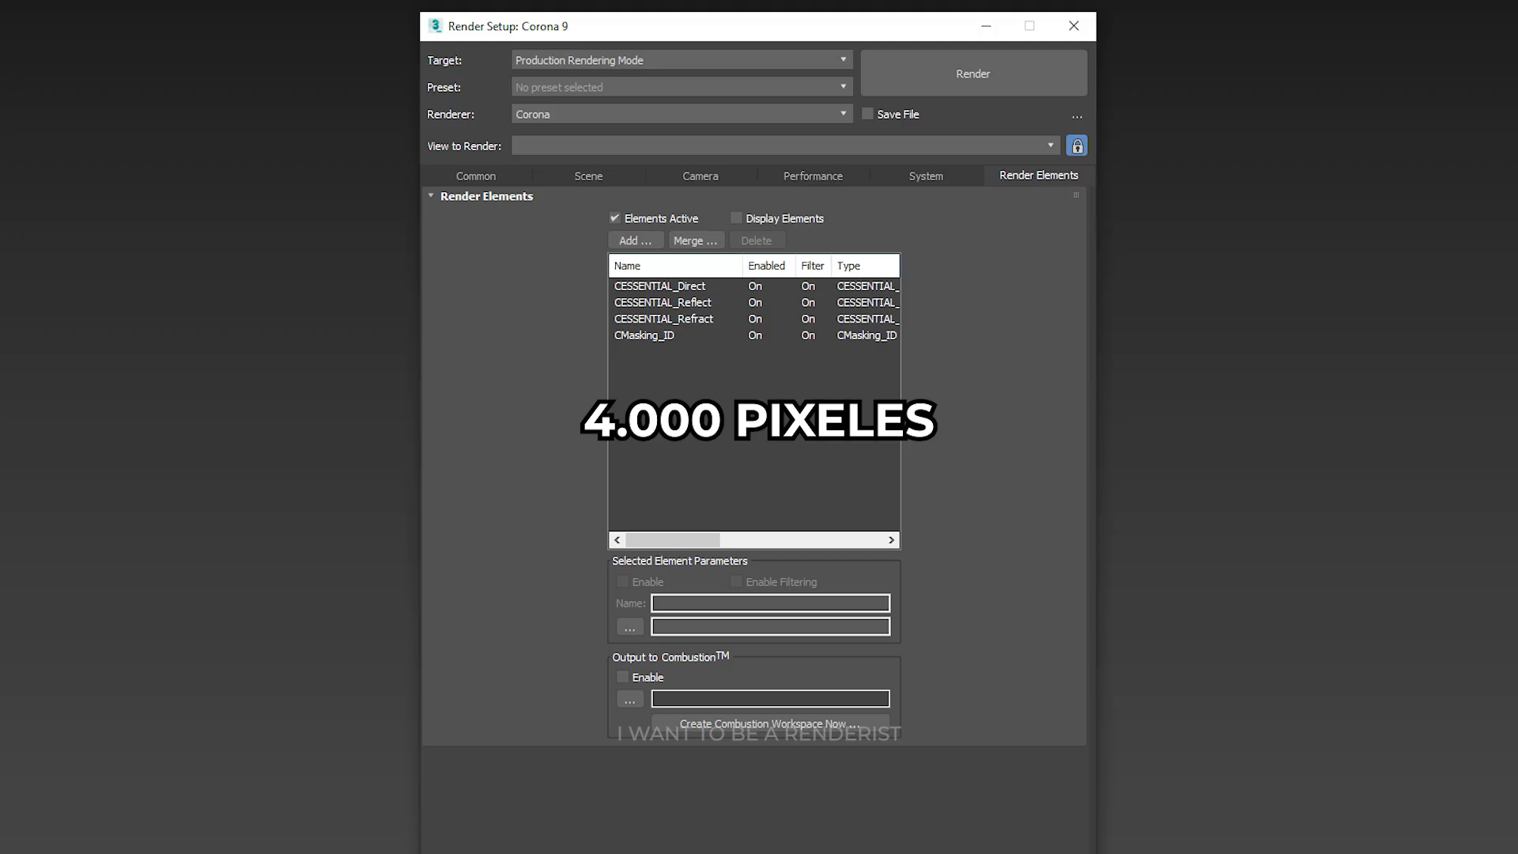